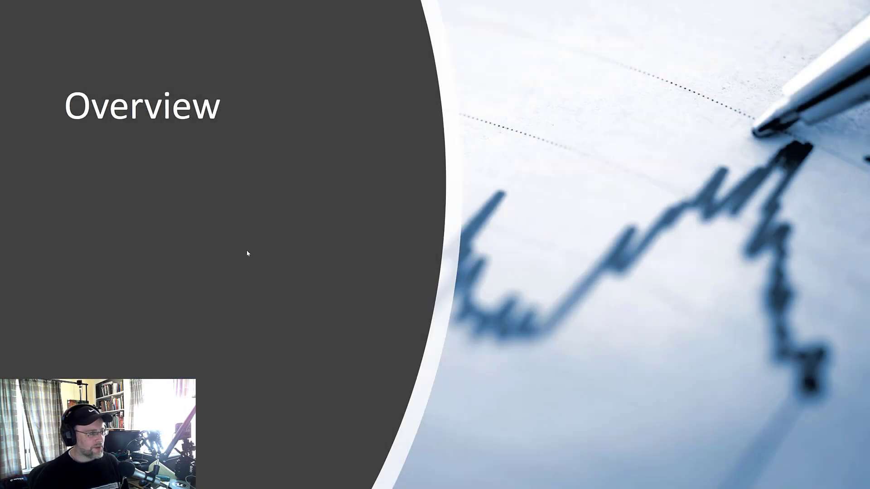
pyautogui.moveTo(293, 175)
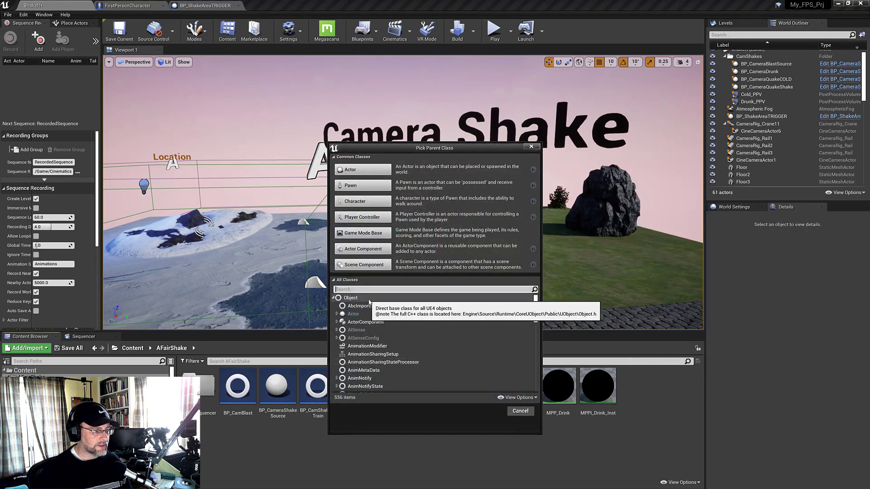
# - Pick CameraShakeSourceActor as parent, name the blueprint BP_ShakeSource02 and place it in the level
pyautogui.write('shake')
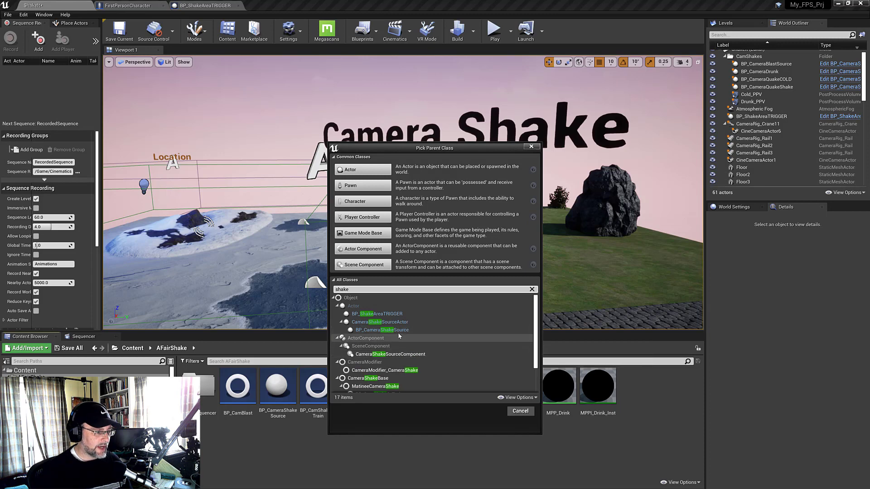
pyautogui.click(380, 322)
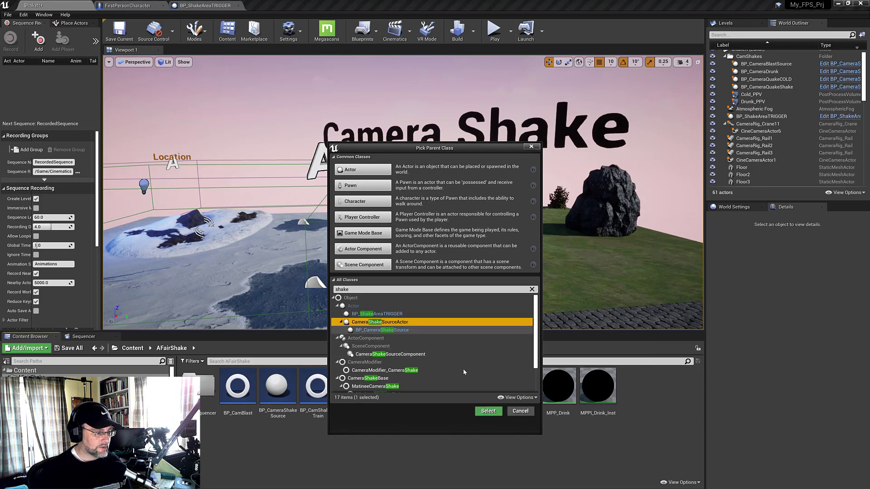
pyautogui.click(487, 411)
pyautogui.write('ShakeSOurce02')
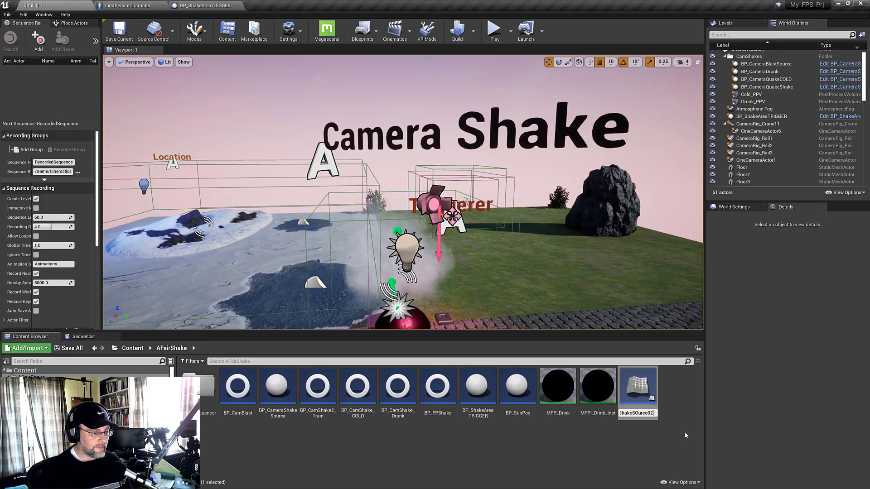
pyautogui.click(517, 386)
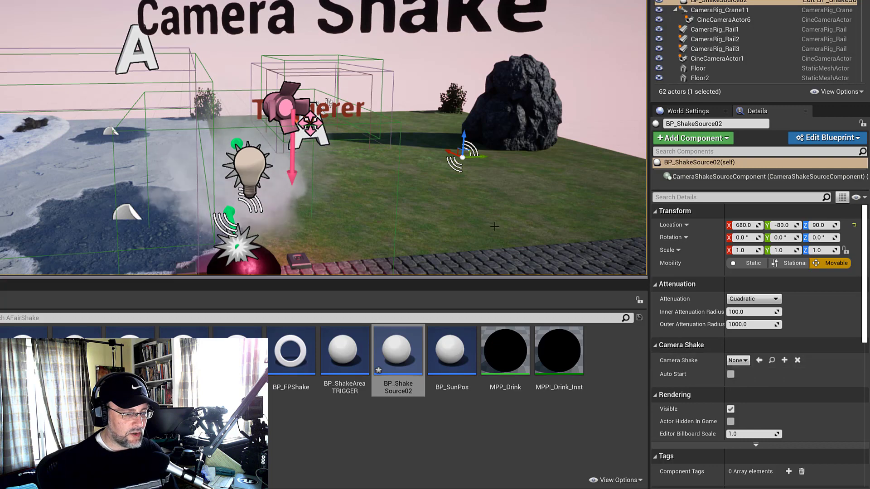
pyautogui.moveTo(471, 172)
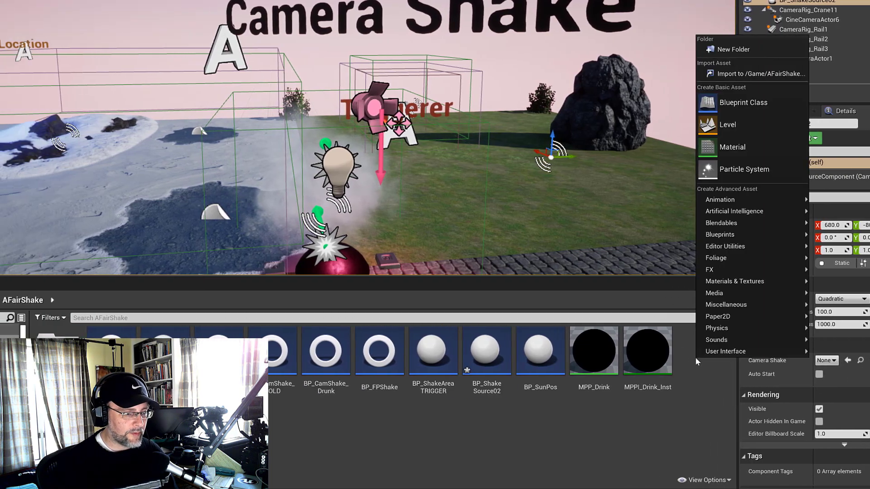
# - Make a new Blueprint Class with MatineeCameraShake as parent, named Shake03Tutorial in AFairShake
pyautogui.click(743, 103)
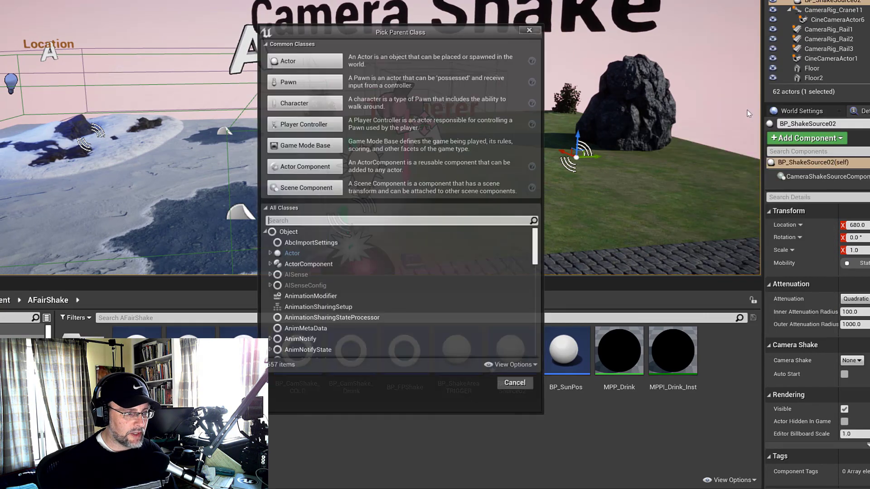
pyautogui.write('shake')
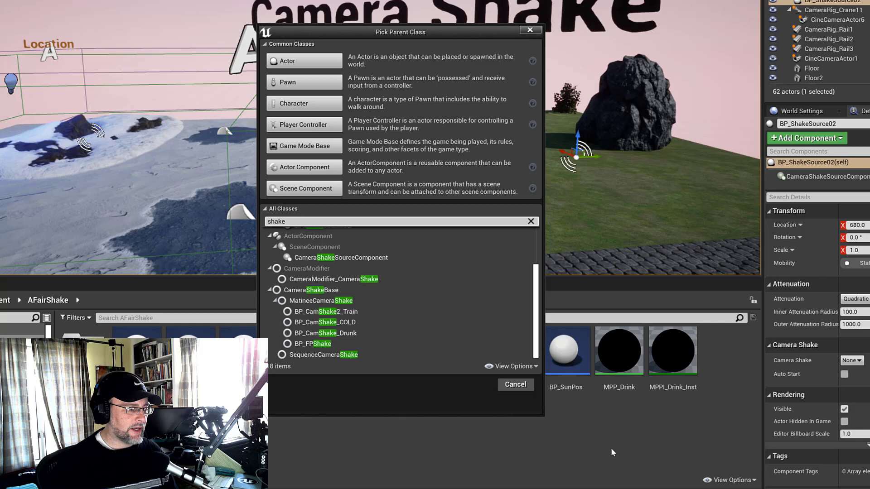
pyautogui.moveTo(401, 341)
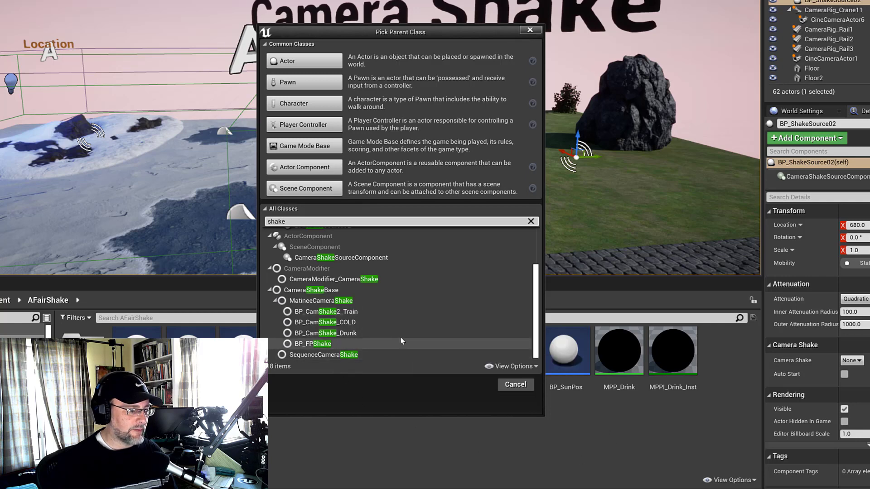
pyautogui.click(321, 301)
pyautogui.write('Shake03Tutorial')
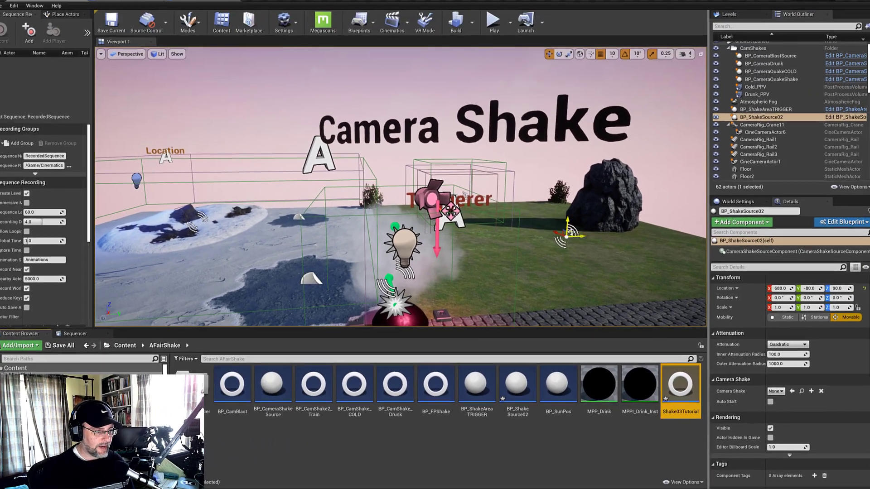
# - Edit Shake03Tutorial, widen Details and leave only Rot Oscillation pitch, yaw and roll expanded
pyautogui.click(775, 392)
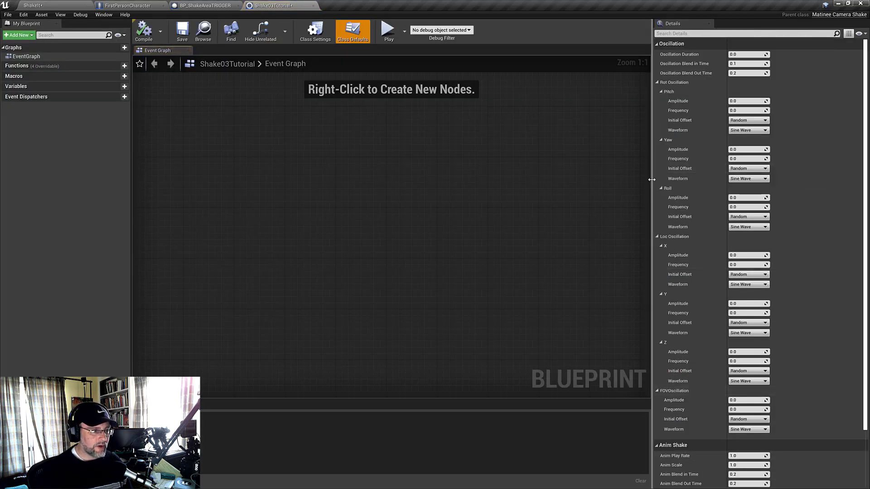
pyautogui.moveTo(653, 164); pyautogui.dragTo(546, 167)
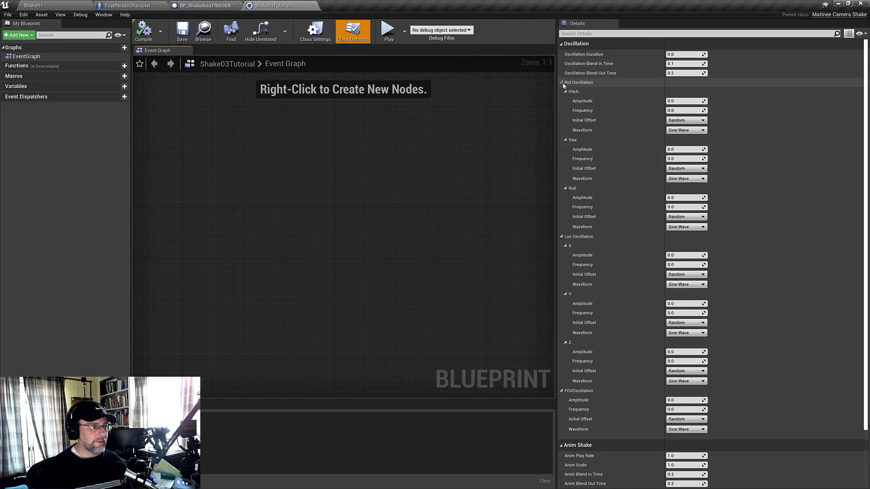
pyautogui.click(561, 83)
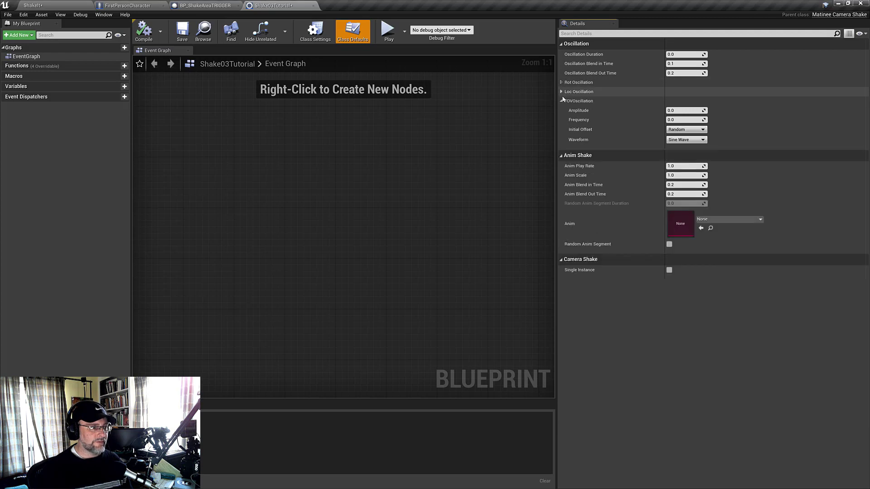
pyautogui.click(561, 101)
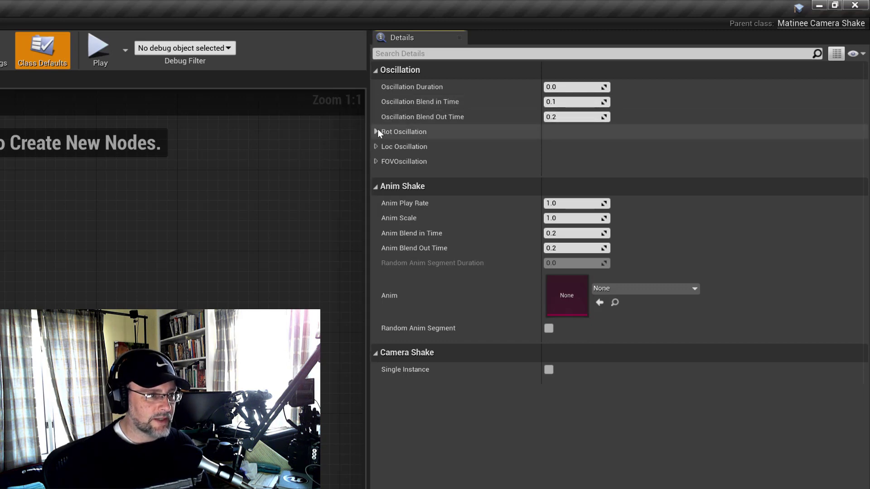
pyautogui.click(376, 131)
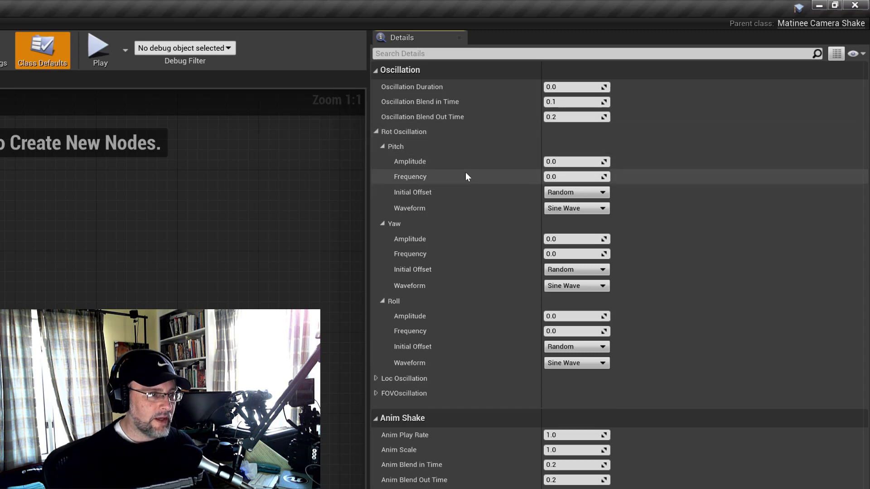
pyautogui.moveTo(489, 183)
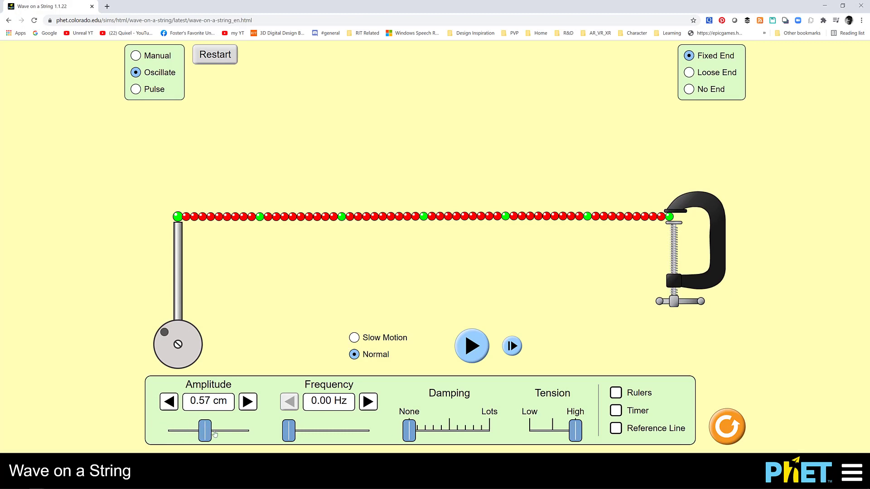
# - Run the simulation with 0.77 cm amplitude and a low frequency around 0.90 Hz
pyautogui.click(472, 345)
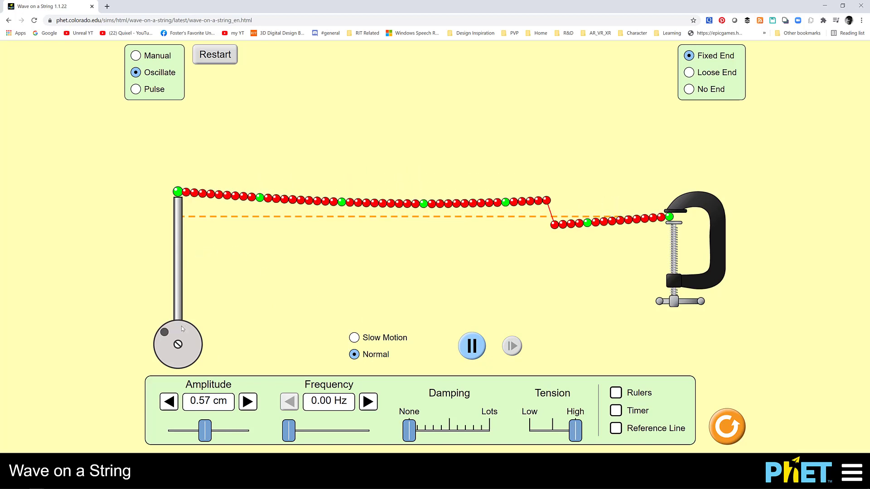
pyautogui.moveTo(204, 432); pyautogui.dragTo(212, 431)
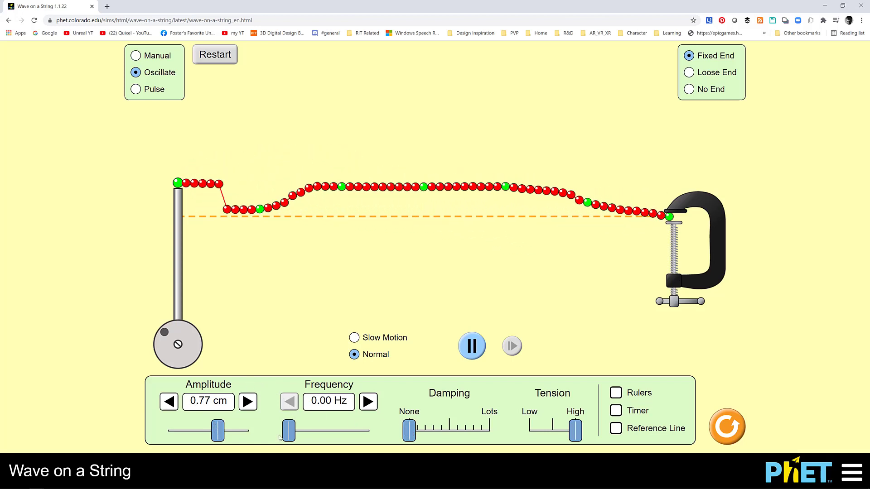
pyautogui.moveTo(287, 432); pyautogui.dragTo(308, 431)
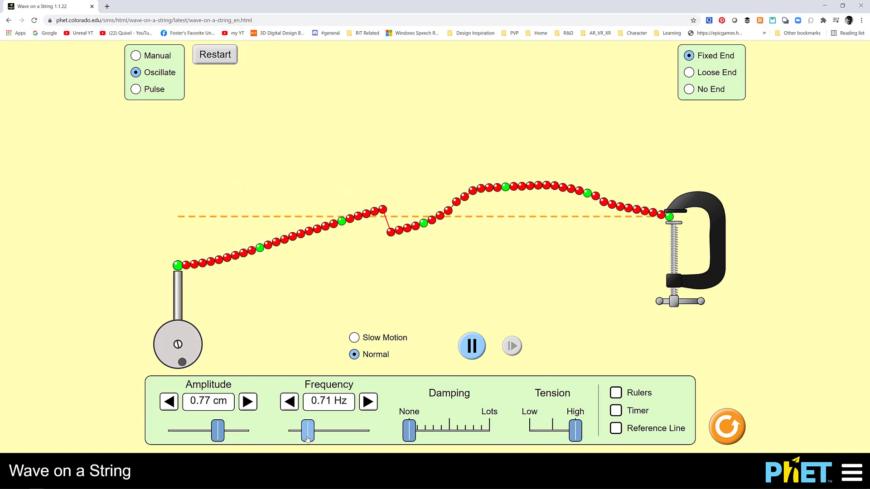
pyautogui.moveTo(307, 432); pyautogui.dragTo(315, 432)
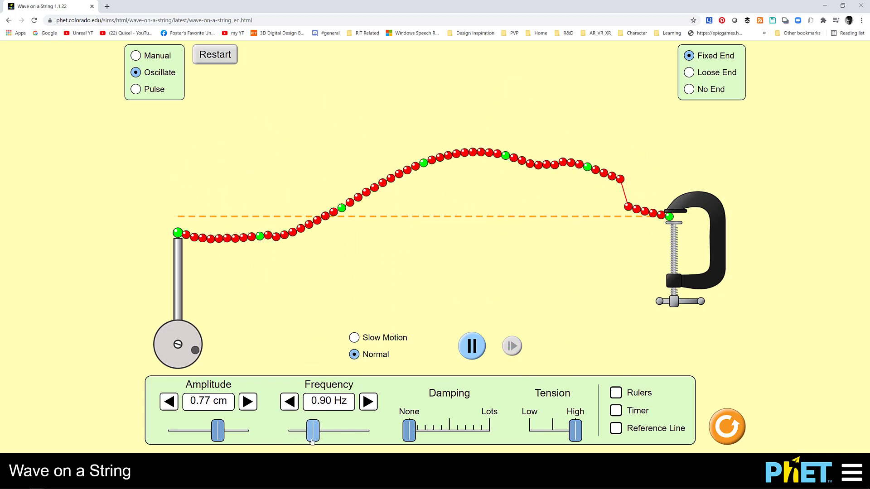
# - Raise the frequency to its 3.00 Hz maximum and add moderate damping so the wave settles
pyautogui.click(288, 401)
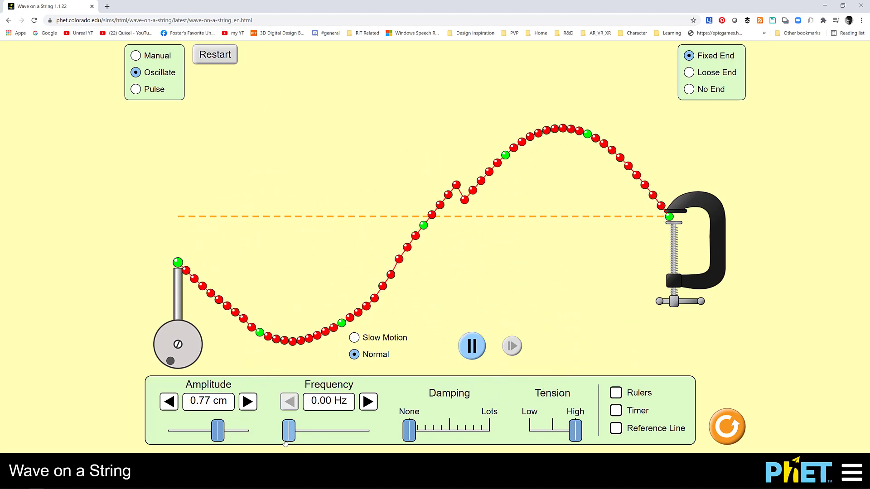
pyautogui.moveTo(287, 431); pyautogui.dragTo(363, 432)
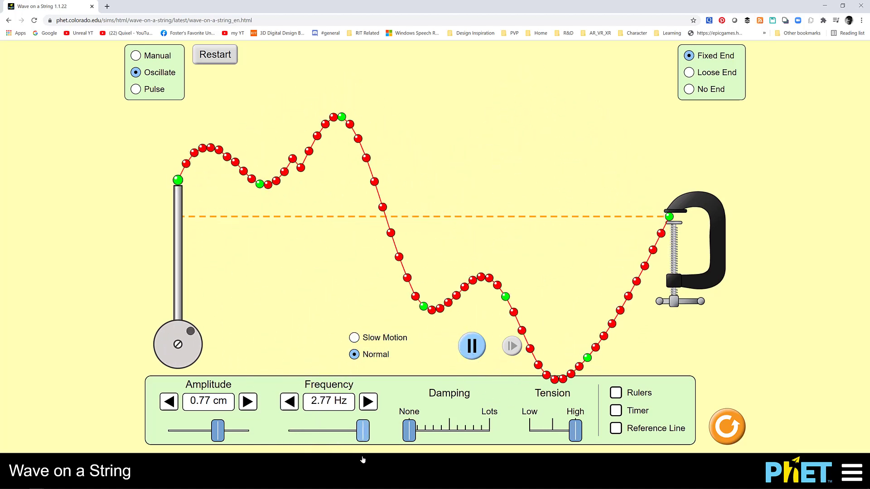
pyautogui.click(368, 401)
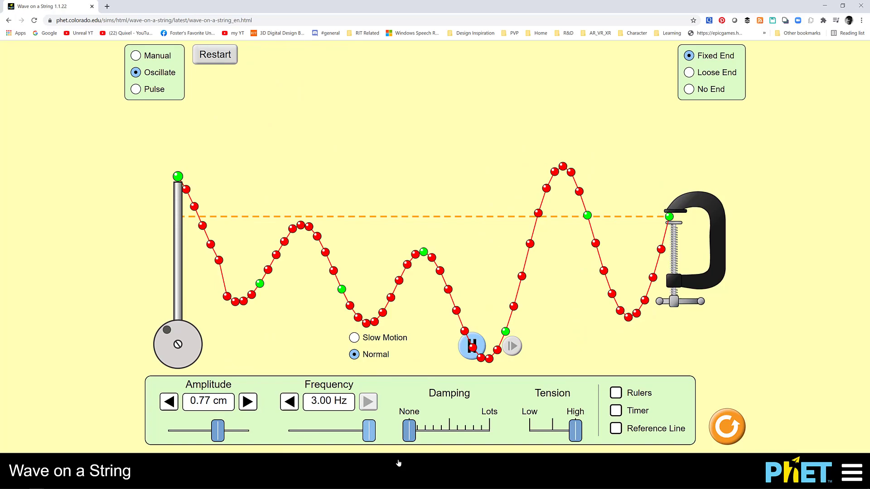
pyautogui.click(471, 345)
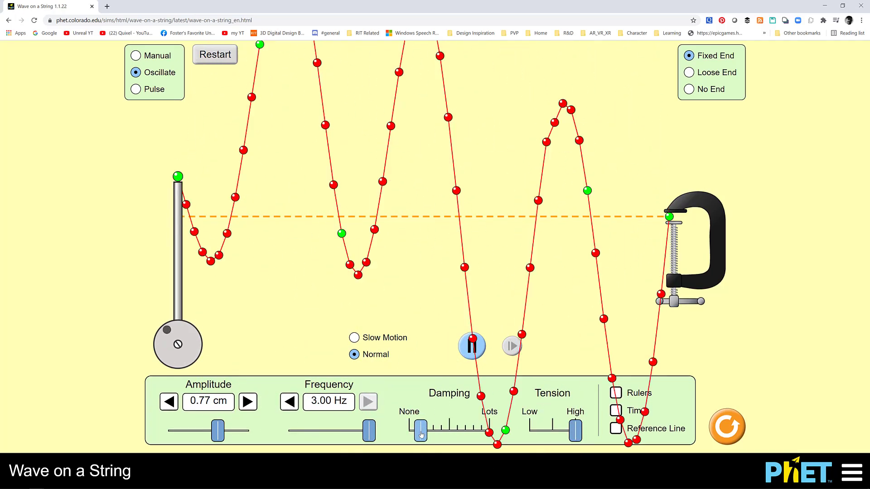
pyautogui.click(472, 346)
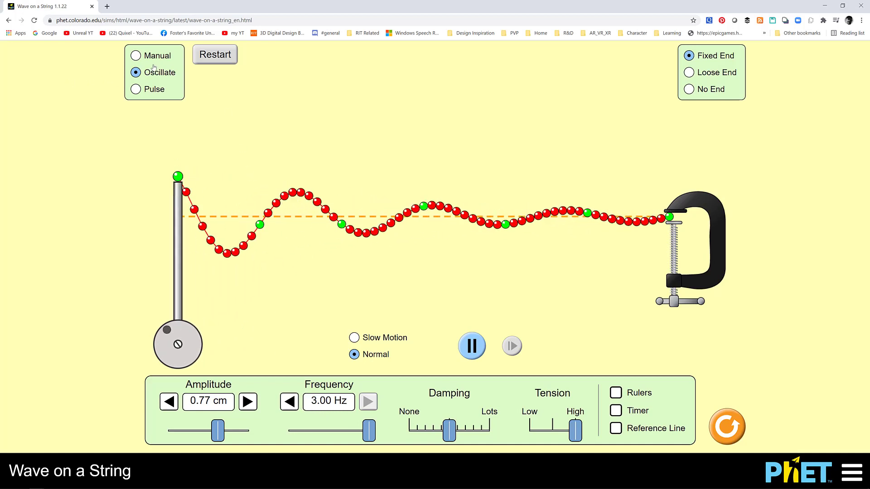
pyautogui.moveTo(426, 248)
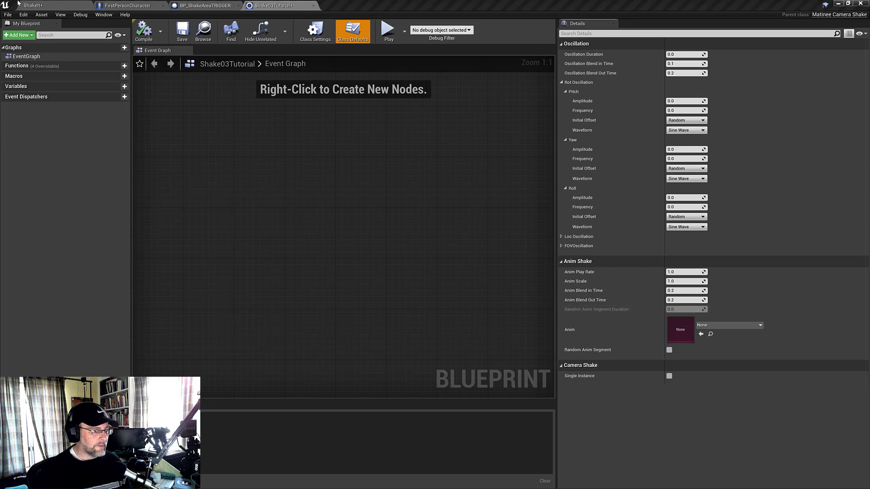
# - Back in the level editor, assign BP_CamBlast as BP_ShakeSource02's Camera Shake
pyautogui.click(277, 6)
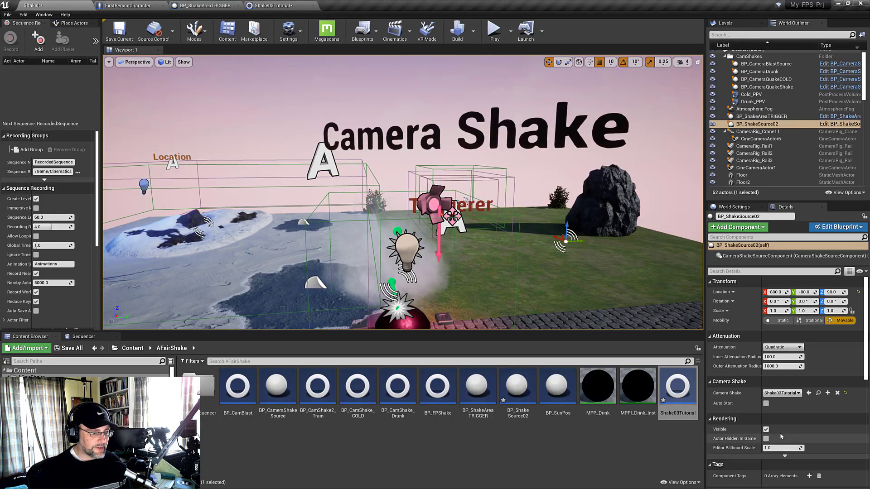
pyautogui.click(798, 392)
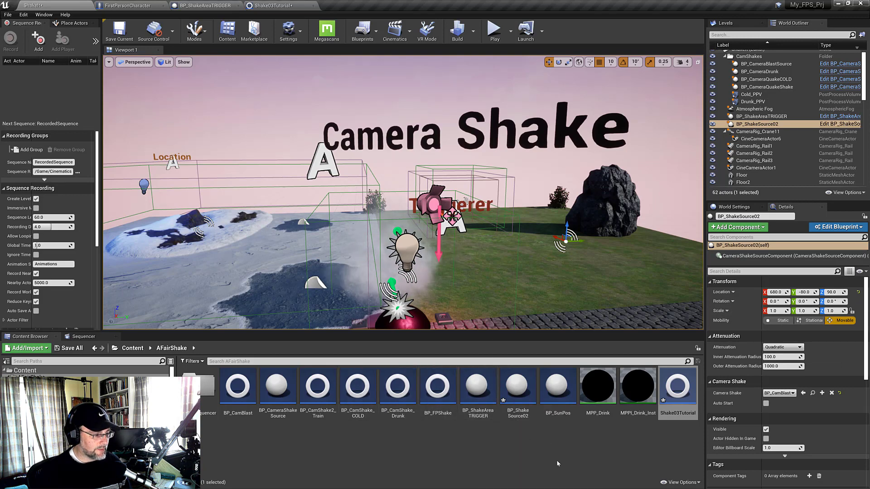
pyautogui.moveTo(237, 387)
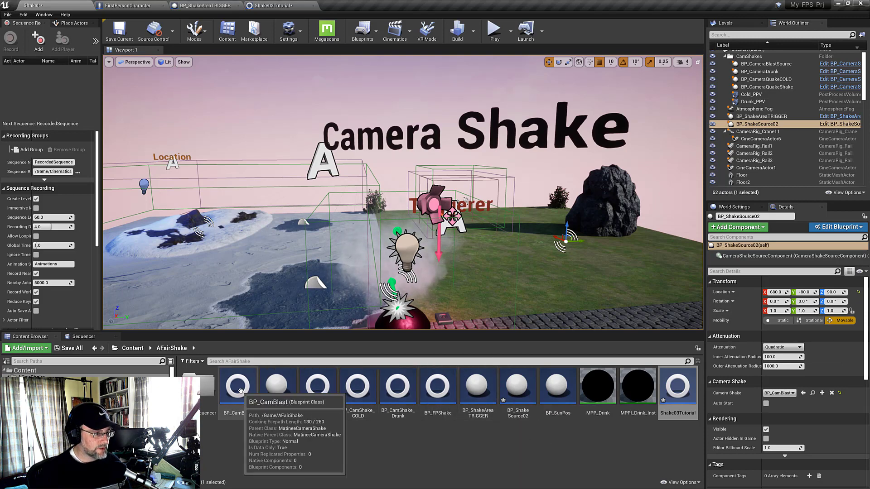
pyautogui.doubleClick(238, 385)
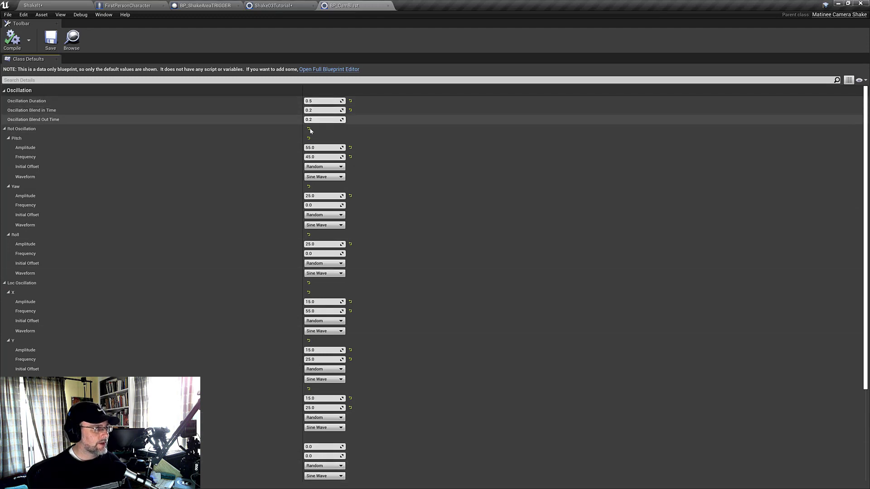
pyautogui.moveTo(32, 5)
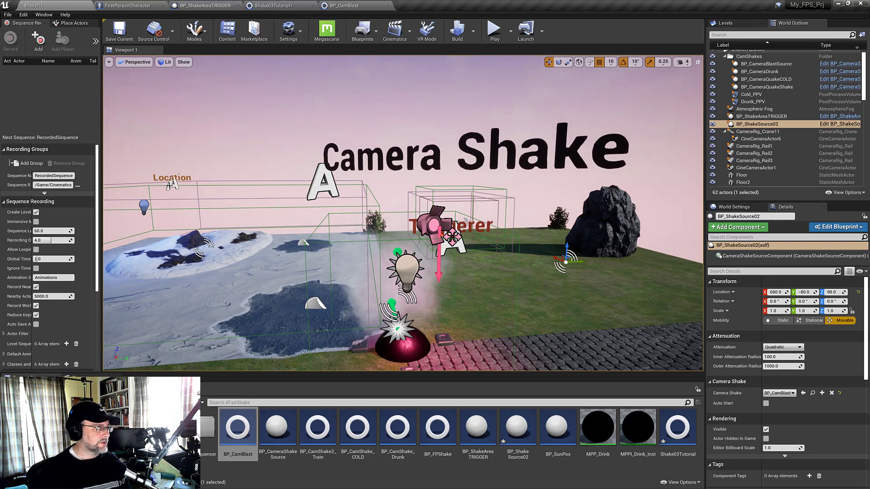
# - In the Camera Shake Previewer, allow viewport shakes and play then stop the BP_CamBlast_C preview
pyautogui.click(43, 15)
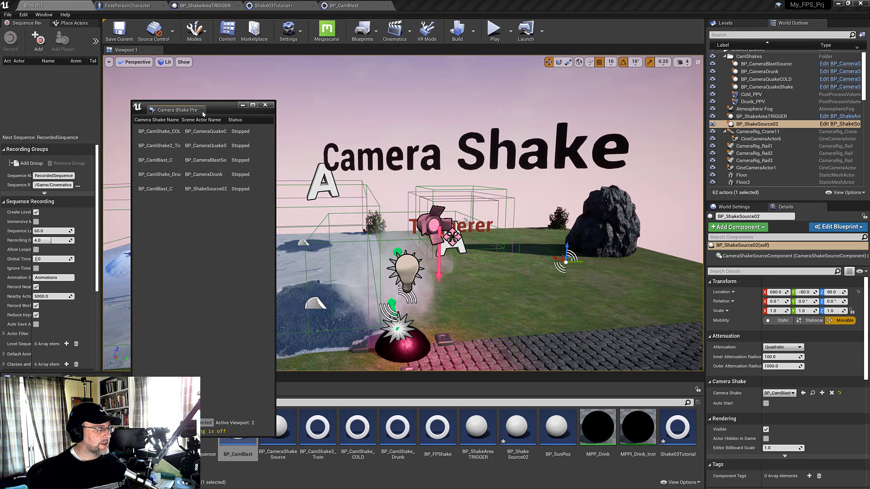
pyautogui.click(122, 62)
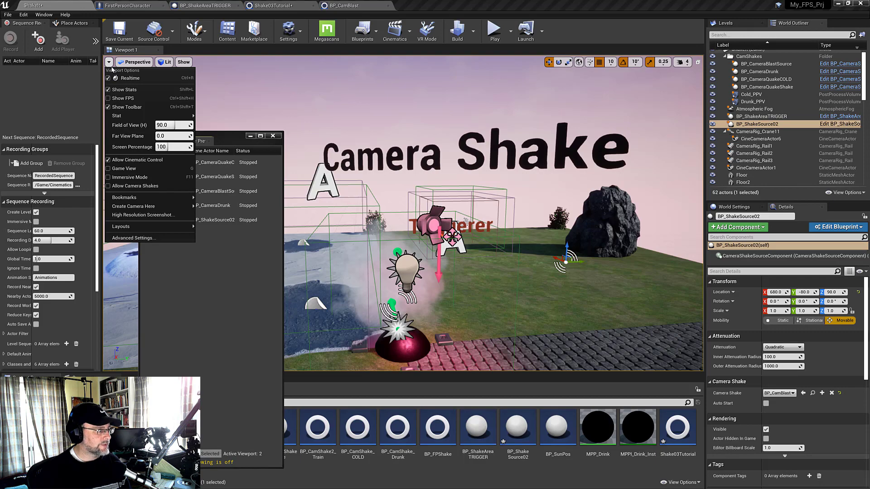
pyautogui.moveTo(135, 186)
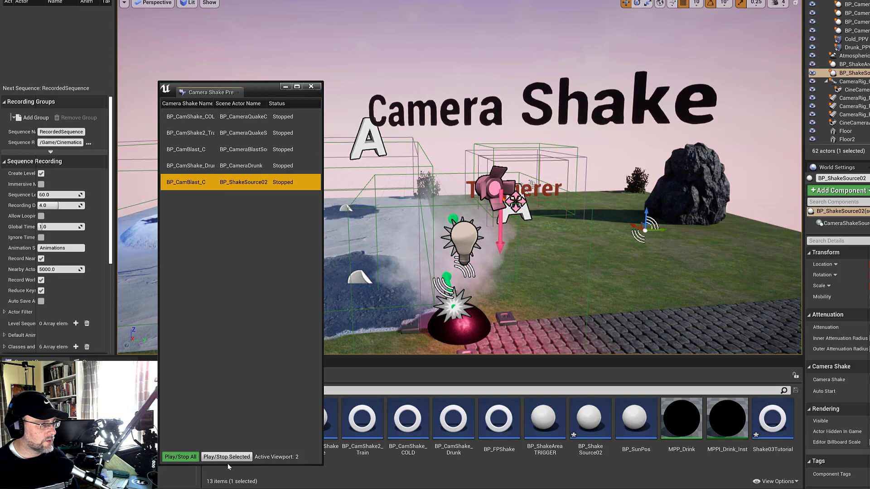
pyautogui.click(226, 457)
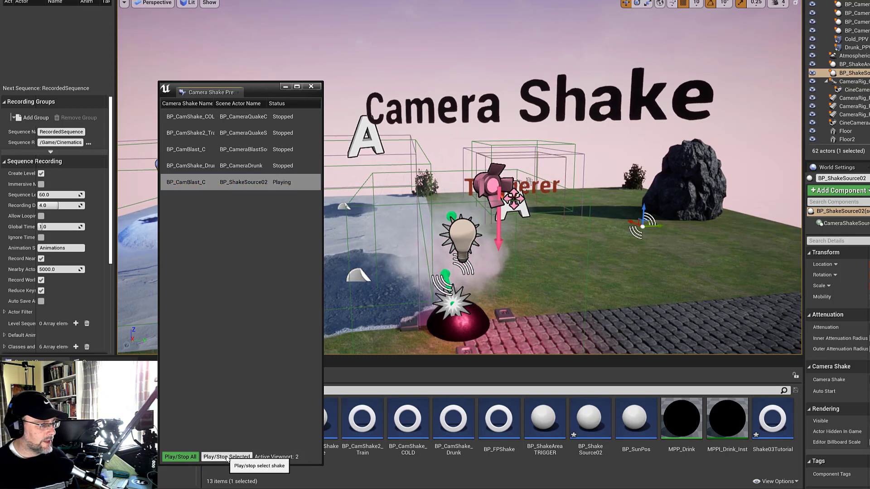
pyautogui.click(226, 457)
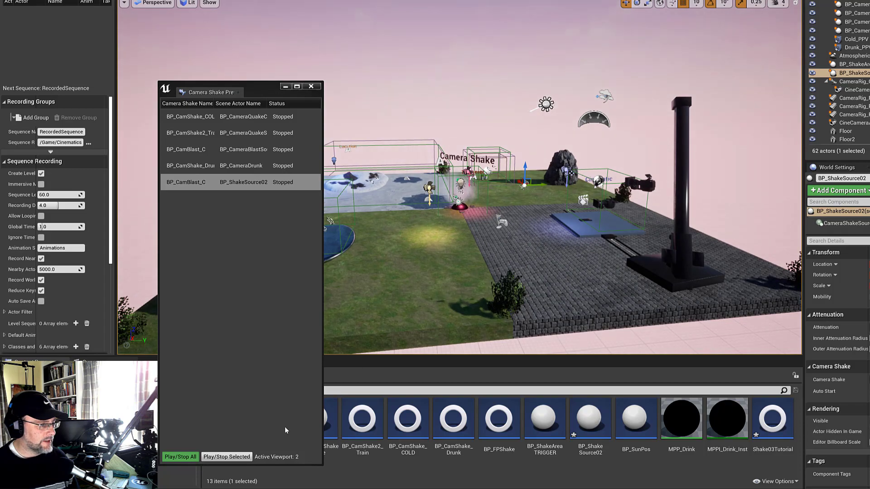
pyautogui.moveTo(226, 456)
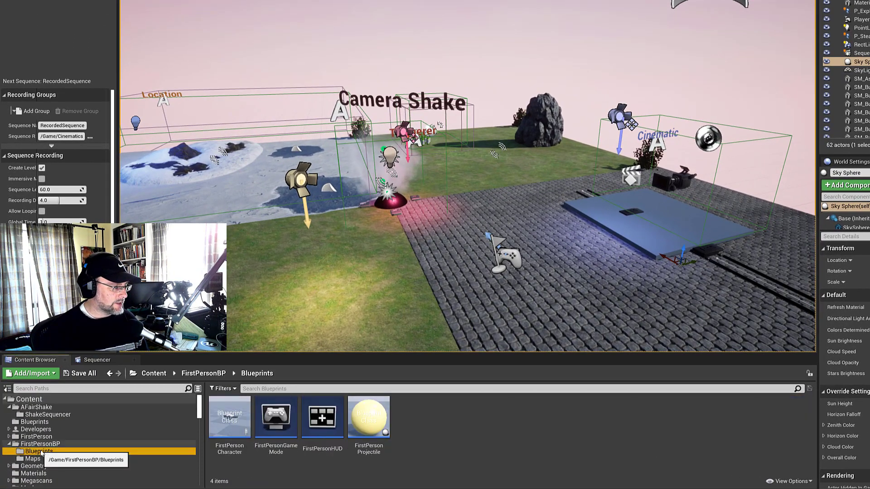
# - Inspect FirstPersonCharacter's Play World Camera Shake node, checking its BP_FPShake shake list unchanged
pyautogui.doubleClick(230, 417)
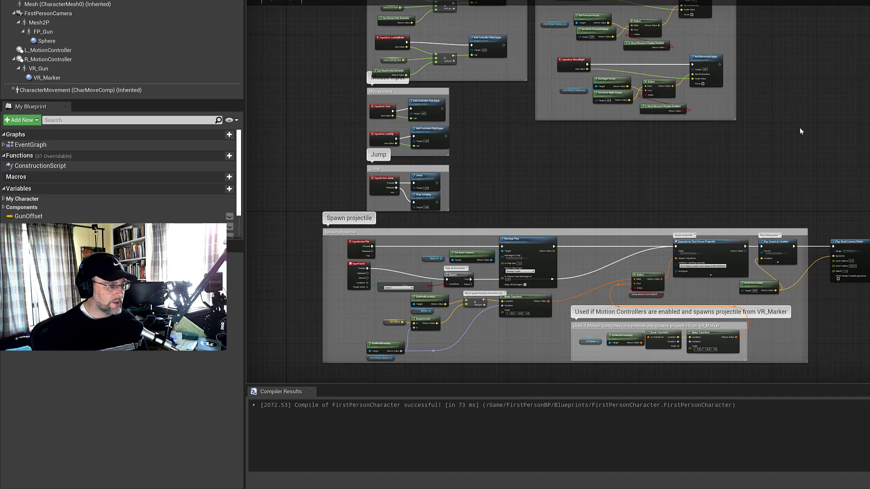
pyautogui.scroll(-3)
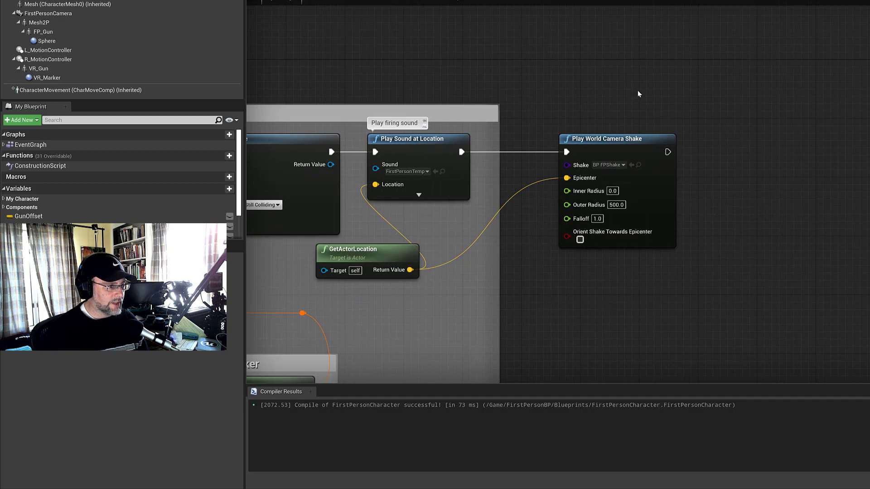
pyautogui.moveTo(458, 227)
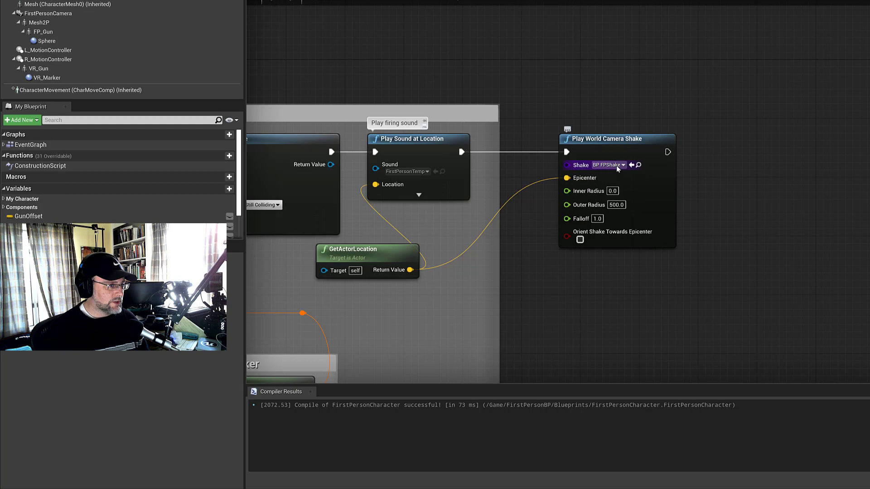
pyautogui.click(609, 165)
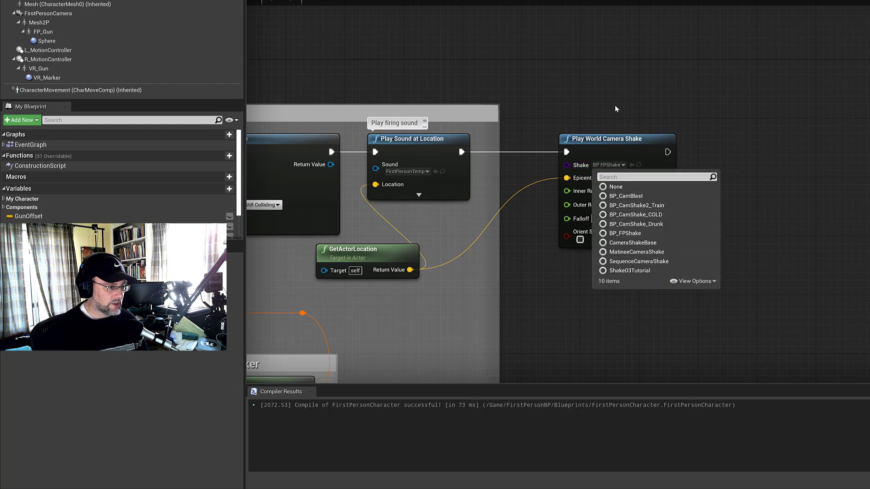
pyautogui.click(609, 165)
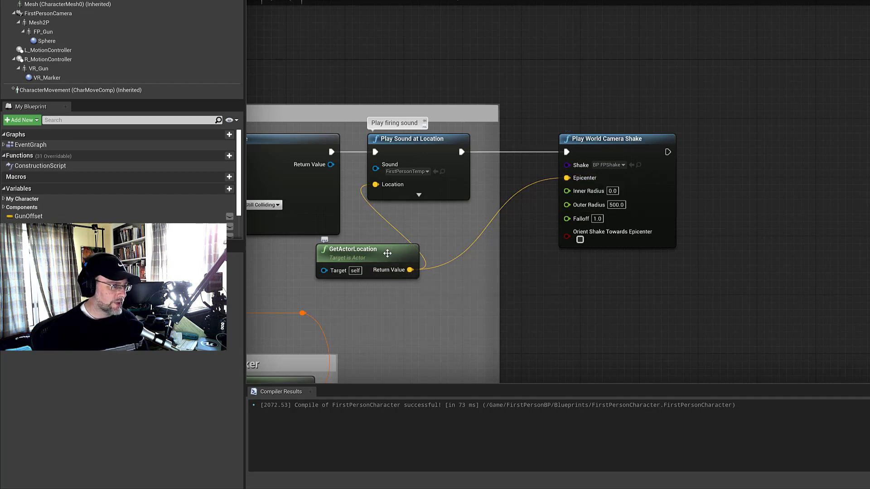
pyautogui.moveTo(366, 248)
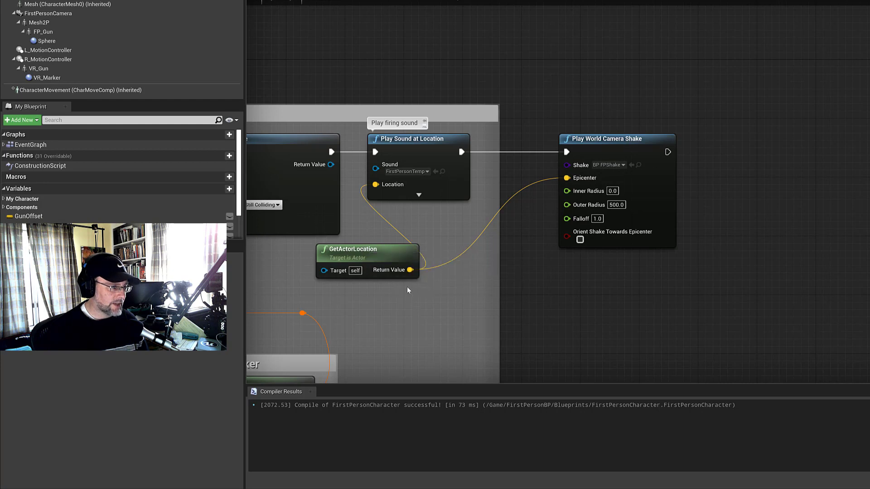
pyautogui.moveTo(490, 320)
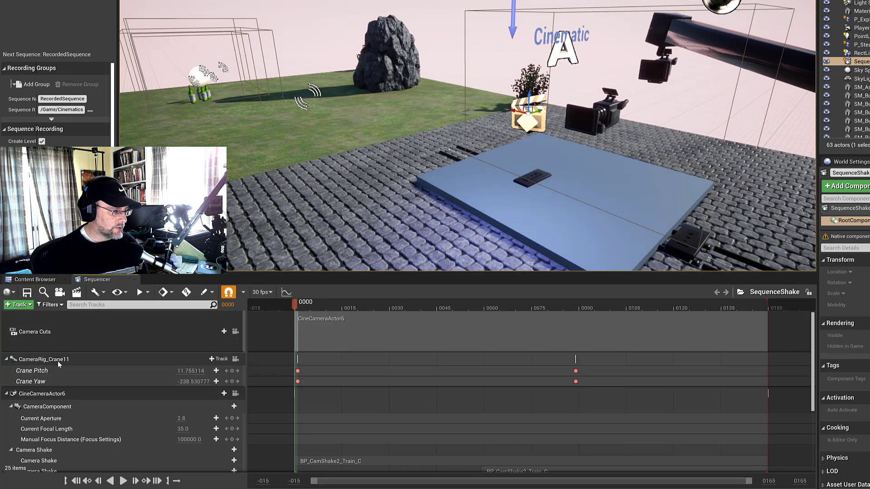
pyautogui.moveTo(236, 359)
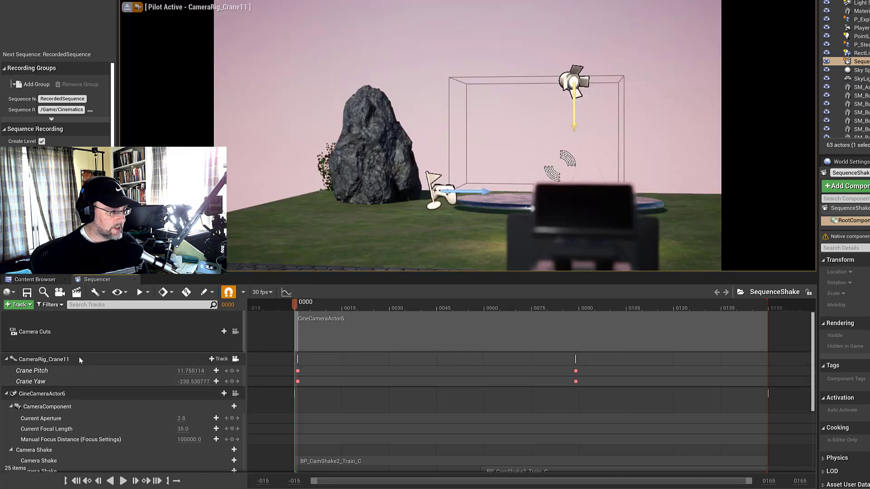
# - Inspect SequenceShake's cine camera with its BP_CamShake2_Train camera shake track
pyautogui.click(218, 393)
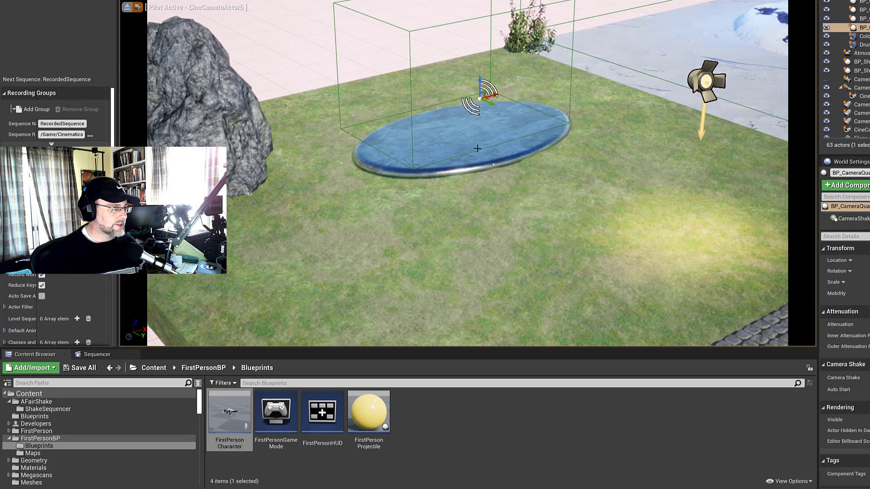
pyautogui.moveTo(501, 196)
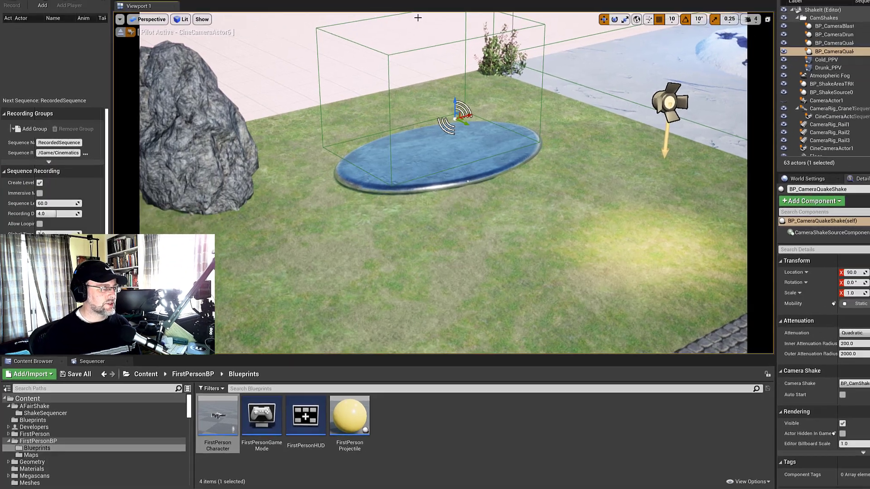
# - Bring up the ShakeIt level blueprint that starts and stops BP_CameraQuakeShake on trigger overlap
pyautogui.click(361, 31)
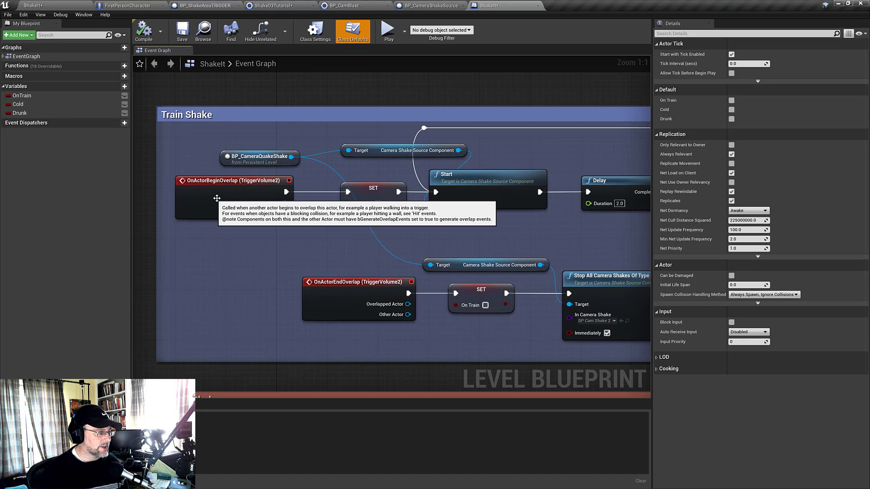
pyautogui.moveTo(283, 233)
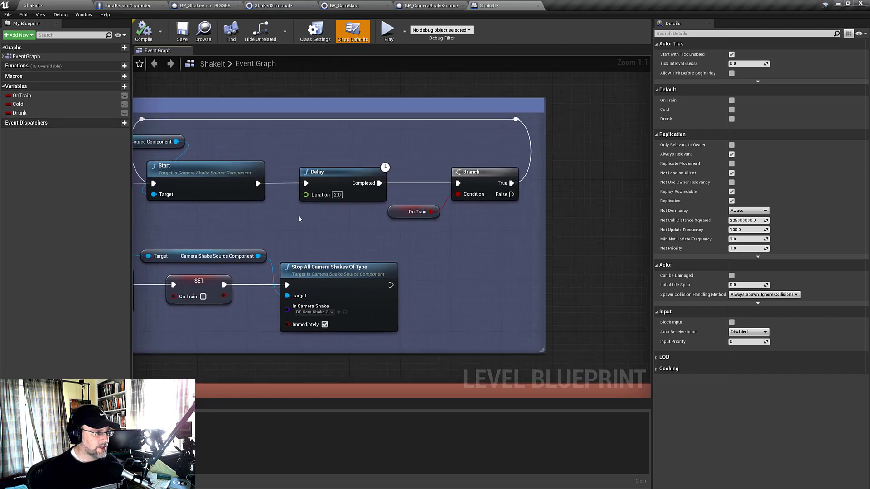
pyautogui.moveTo(441, 199)
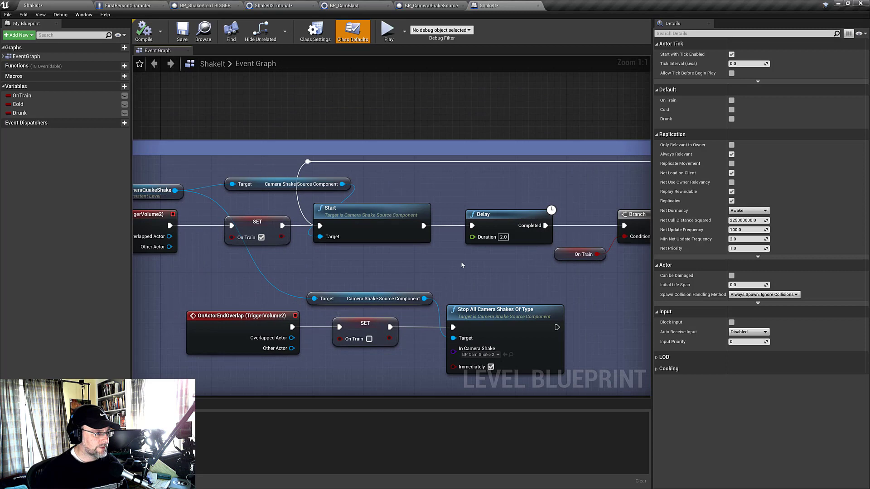
pyautogui.moveTo(487, 288)
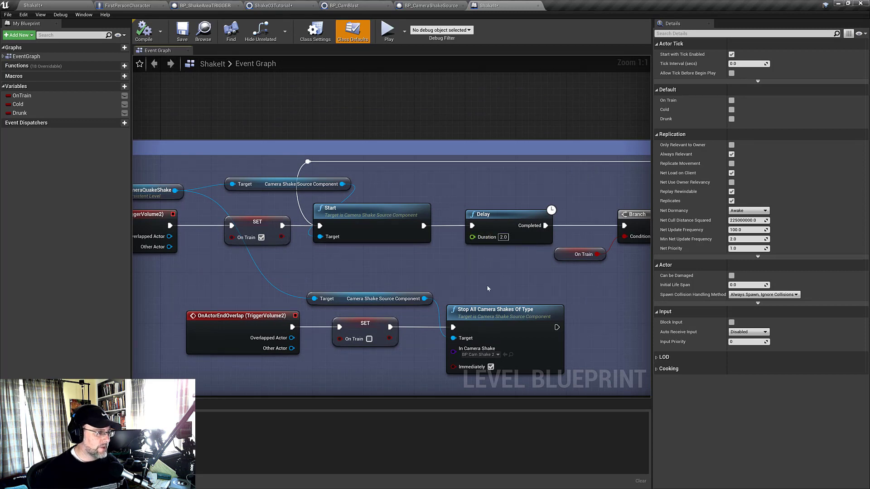